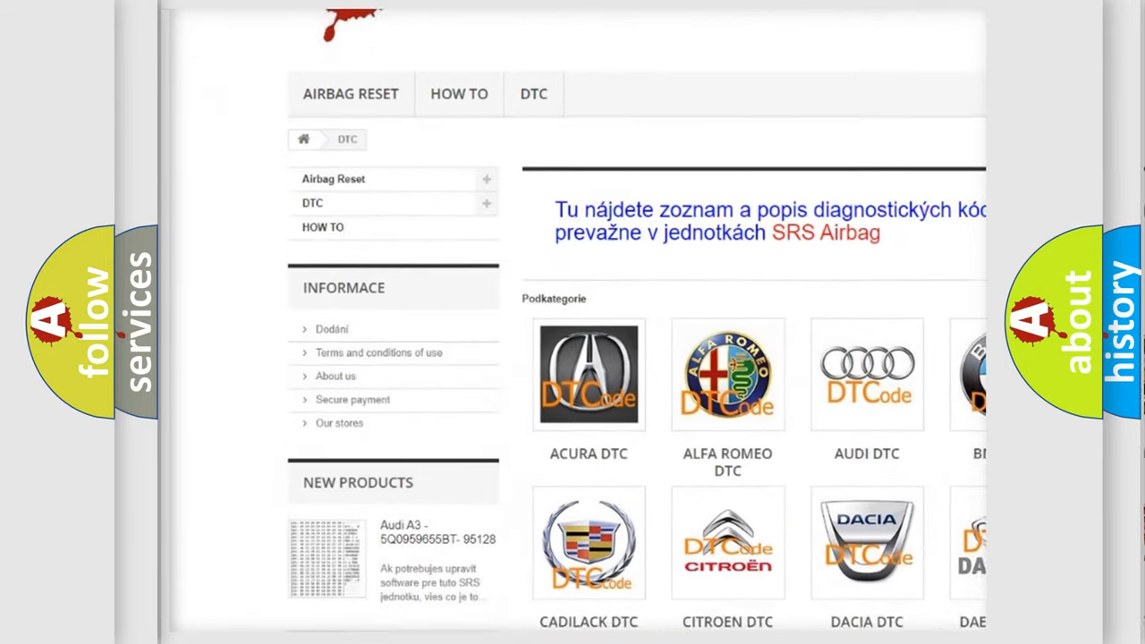
Scroll to the Toyota P0818 slide and reveal its description: right blind spot sensor gets no left-sensor messages
scroll(down, 3)
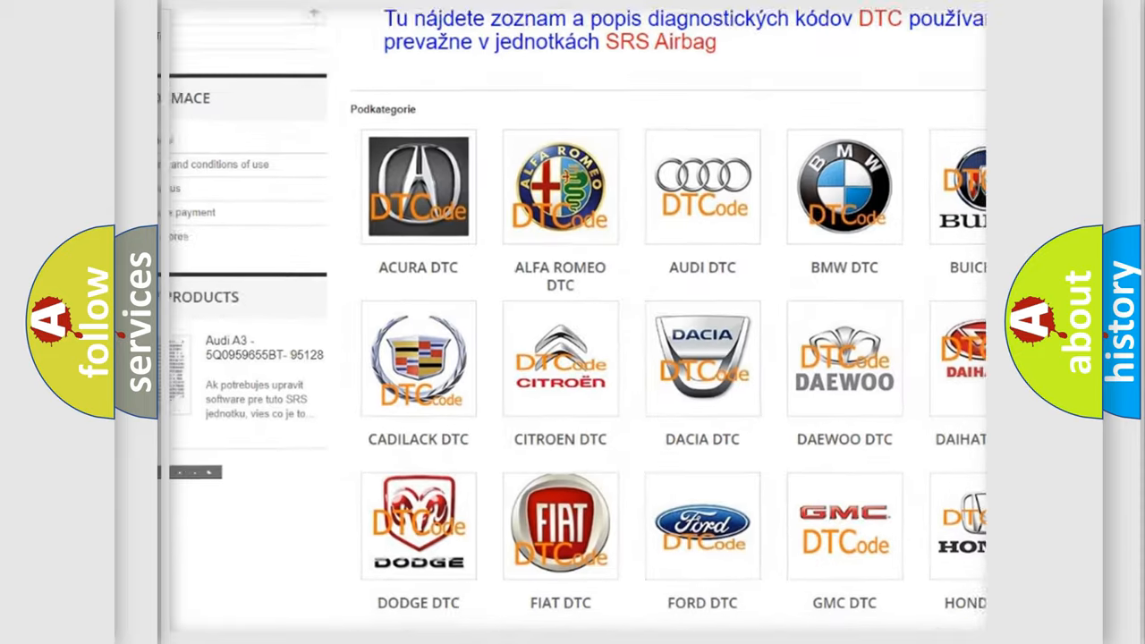
scroll(down, 3)
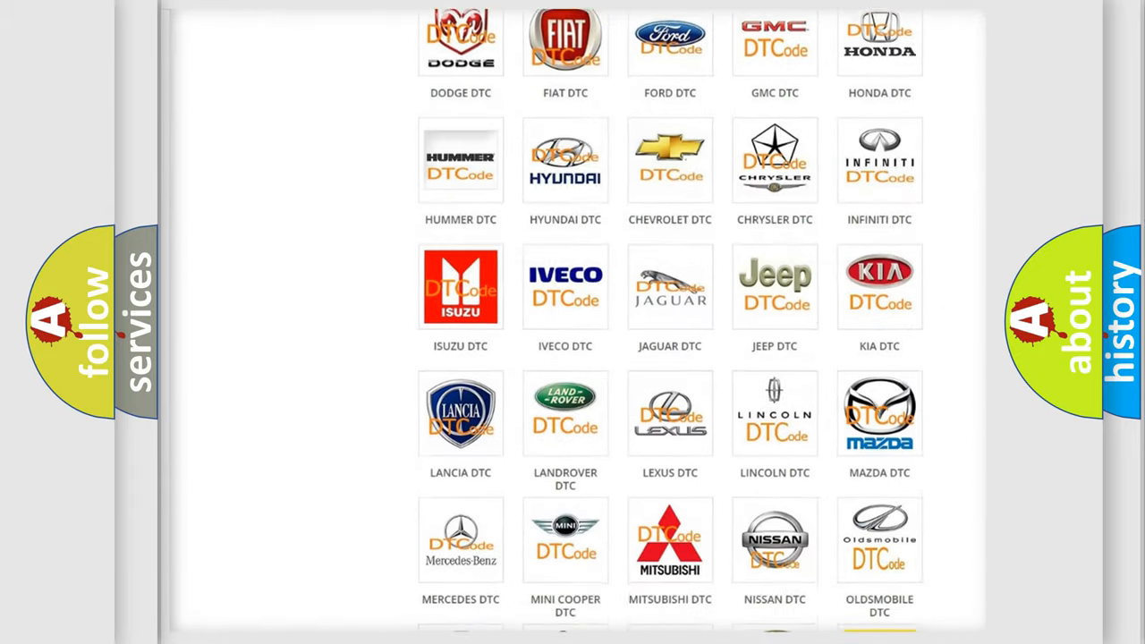
scroll(down, 3)
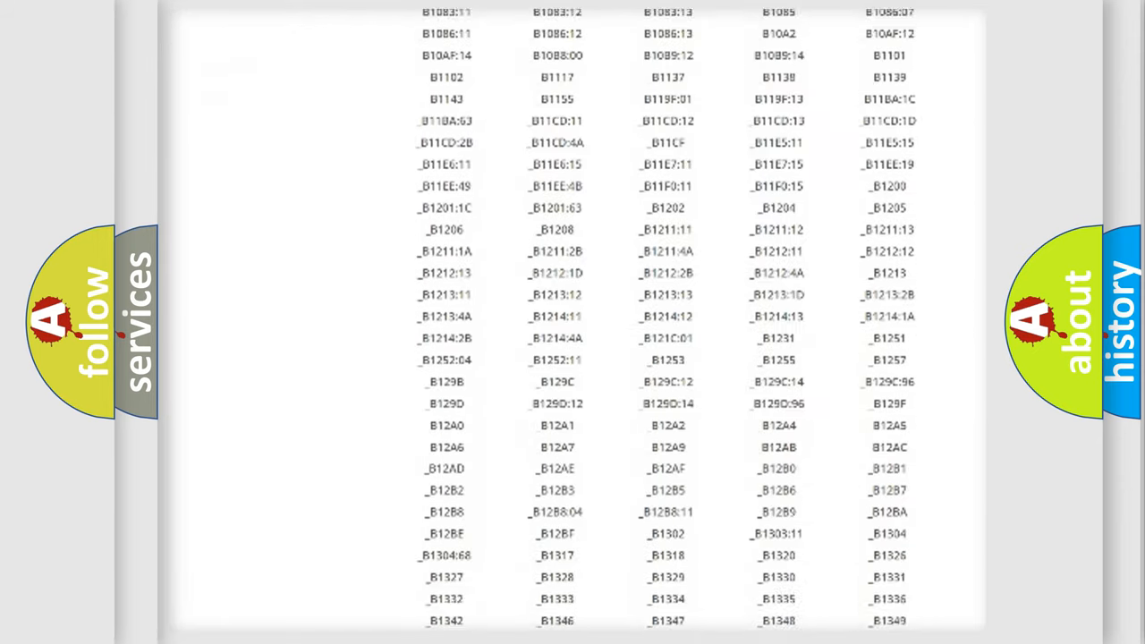
scroll(down, 3)
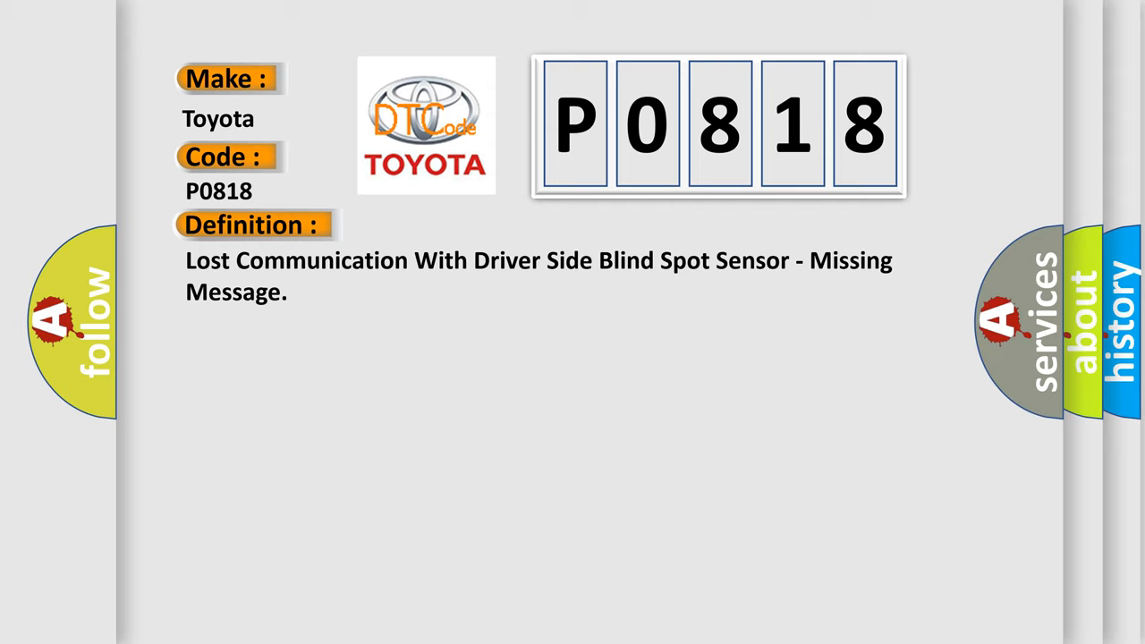
click(465, 224)
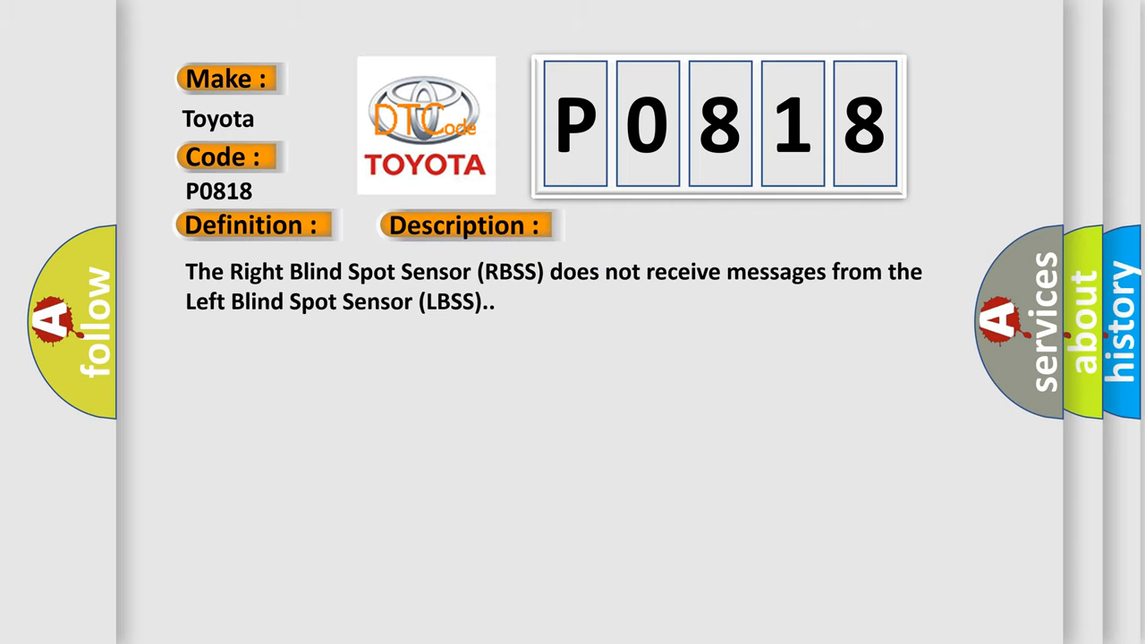